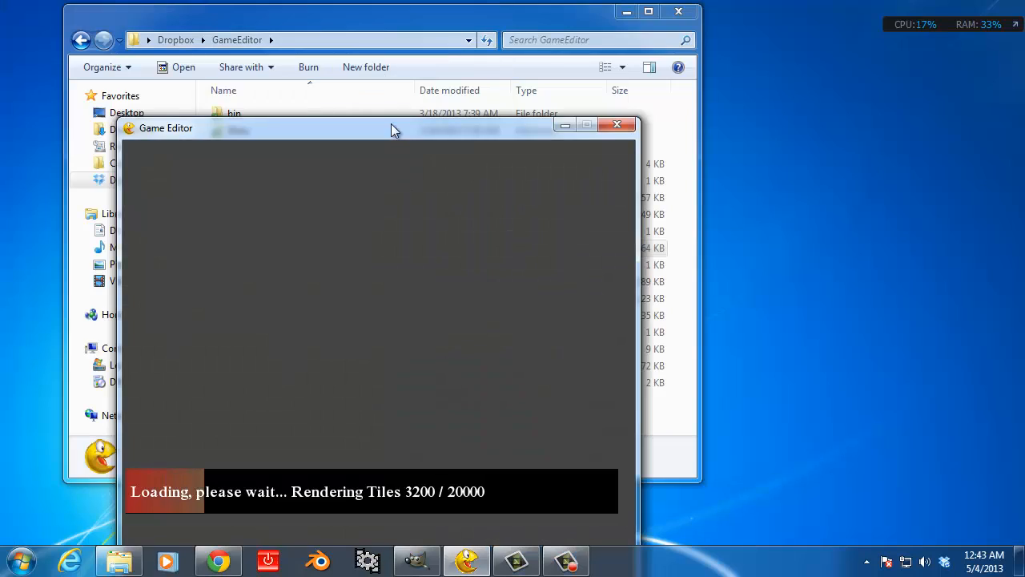
Move the Game Editor window up and right so it is fully in view
{"action": "left_click_drag", "start_coordinate": [393, 128], "coordinate": [472, 24]}
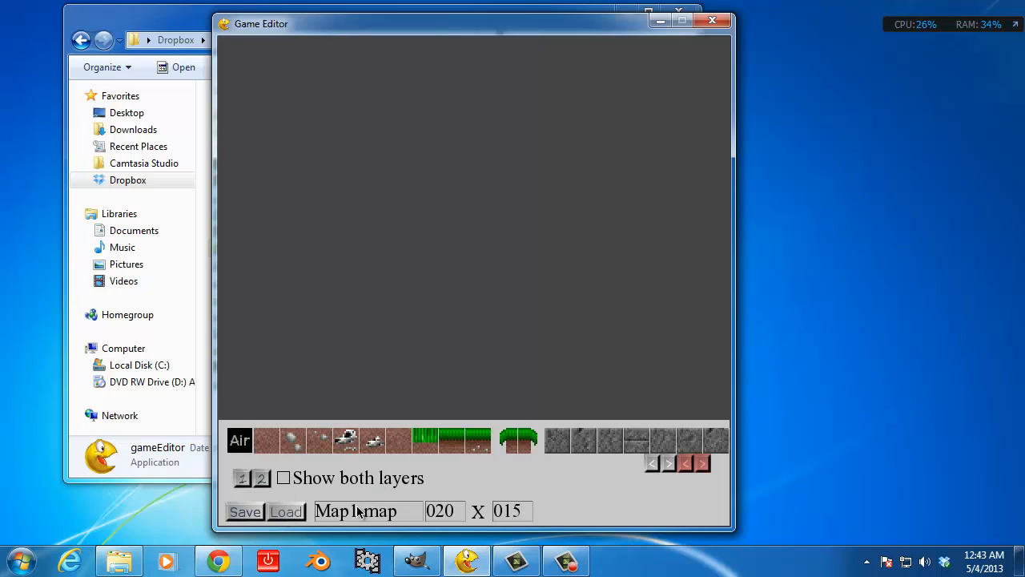
Load Map1.map, check layer 2 and back to layer 1, then show both layers together
{"action": "left_click", "coordinate": [285, 511]}
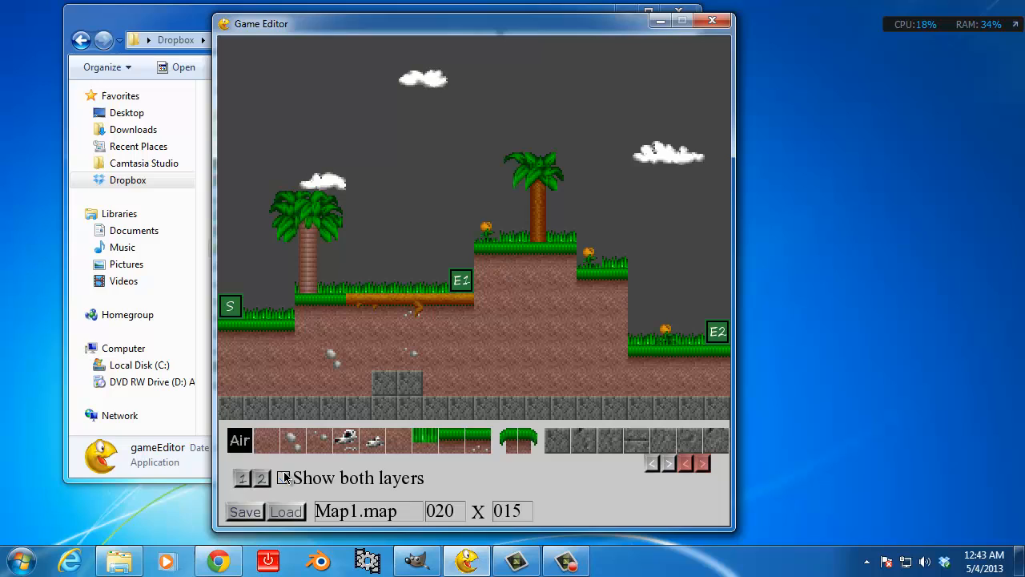
{"action": "left_click", "coordinate": [282, 478]}
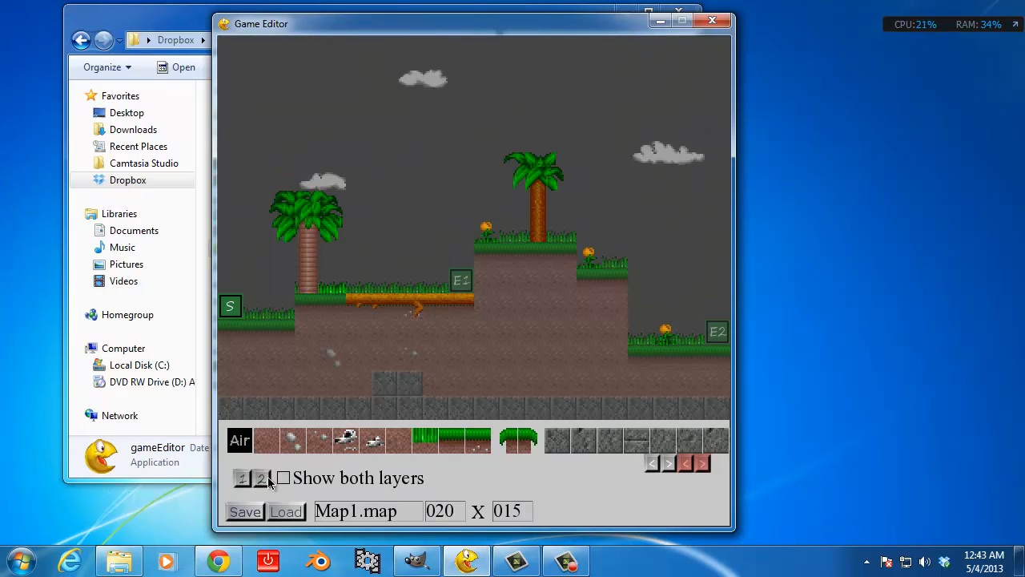
{"action": "left_click", "coordinate": [282, 478]}
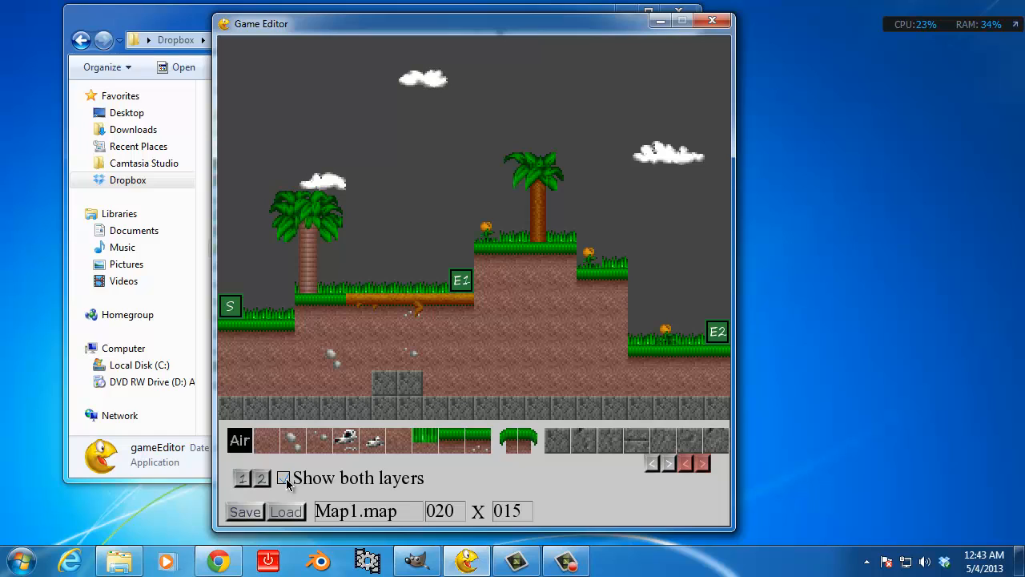
{"action": "left_click", "coordinate": [284, 477]}
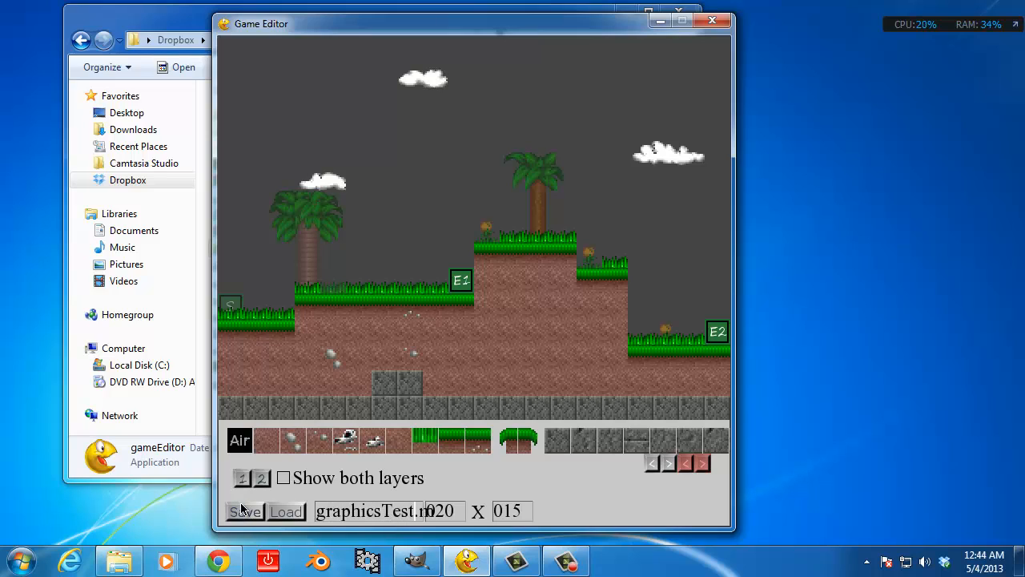
{"action": "mouse_move", "coordinate": [439, 300]}
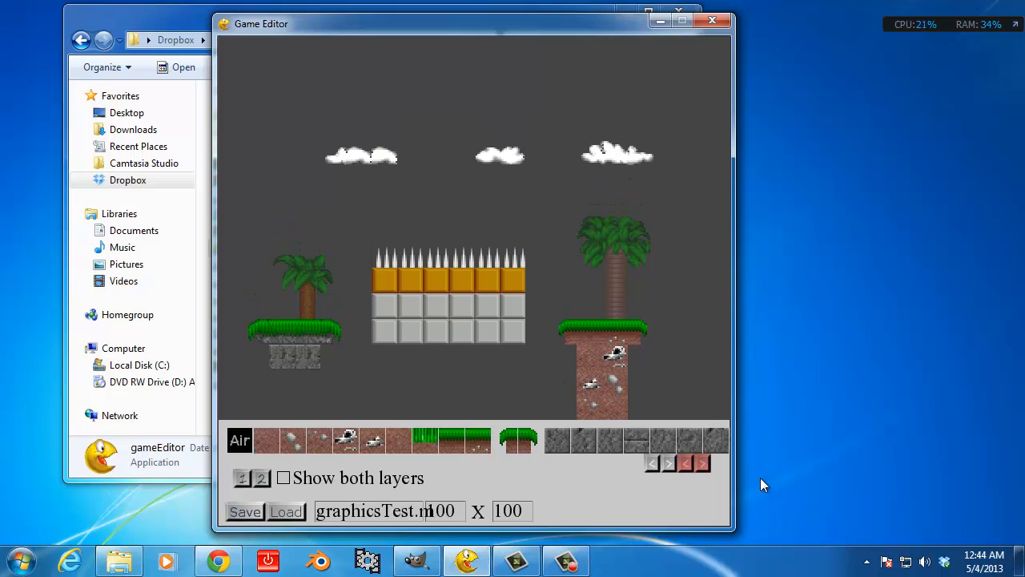
Page the tile palette through trees, clouds, ground and stone sets back to Air
{"action": "left_click", "coordinate": [668, 463]}
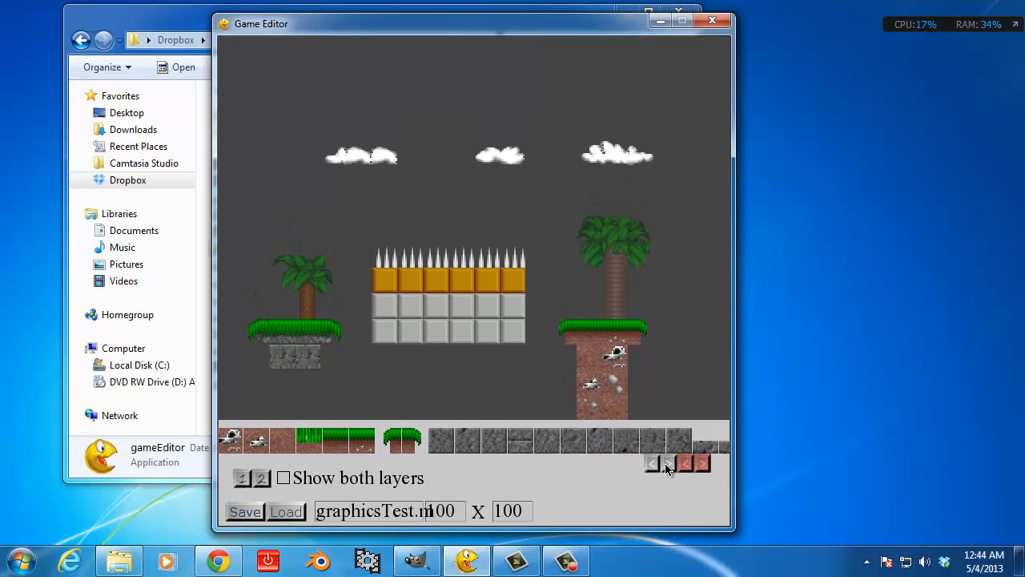
{"action": "left_click", "coordinate": [701, 463]}
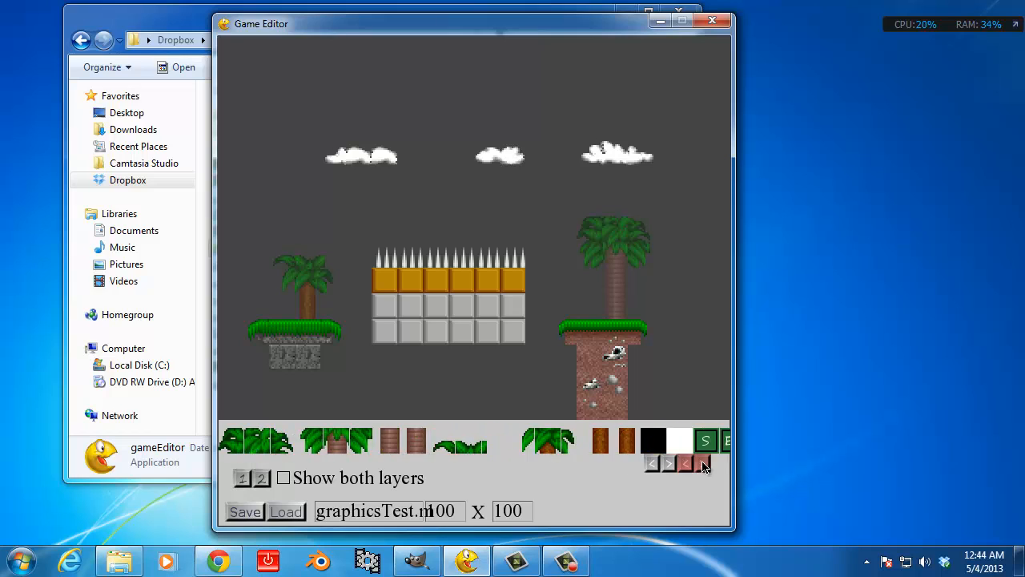
{"action": "left_click", "coordinate": [702, 463]}
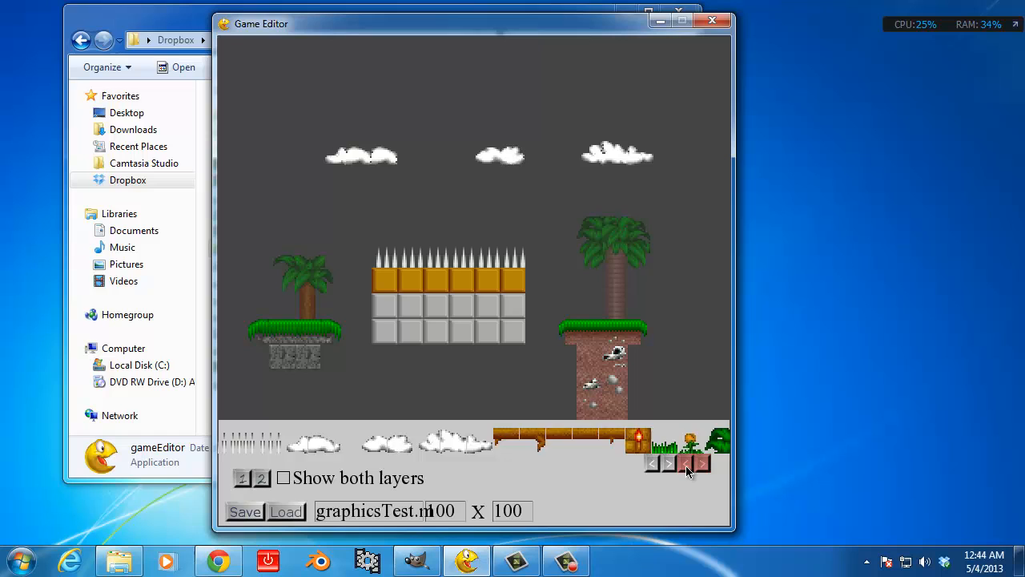
{"action": "left_click", "coordinate": [685, 463]}
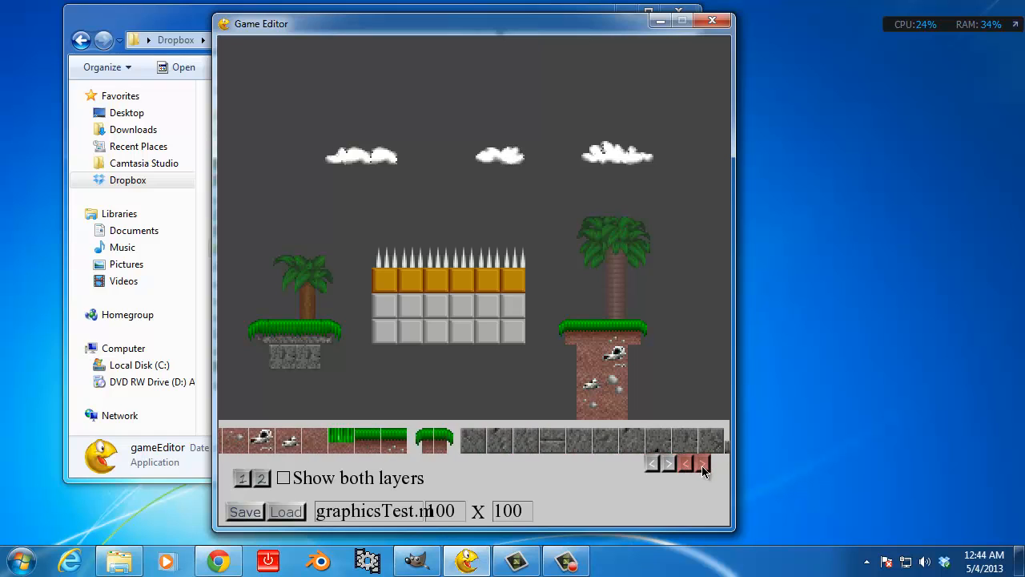
{"action": "left_click", "coordinate": [703, 463]}
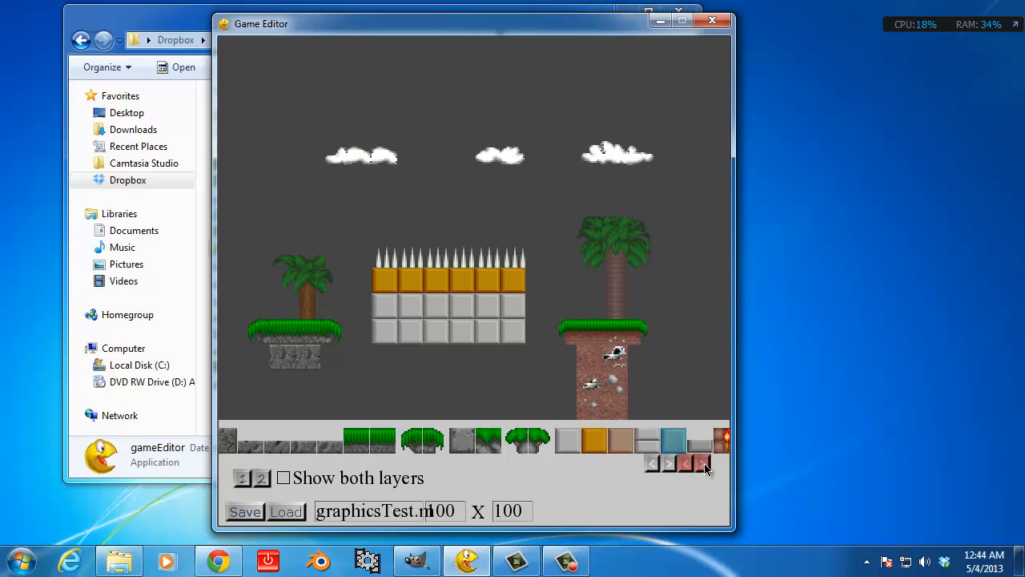
{"action": "left_click", "coordinate": [702, 463]}
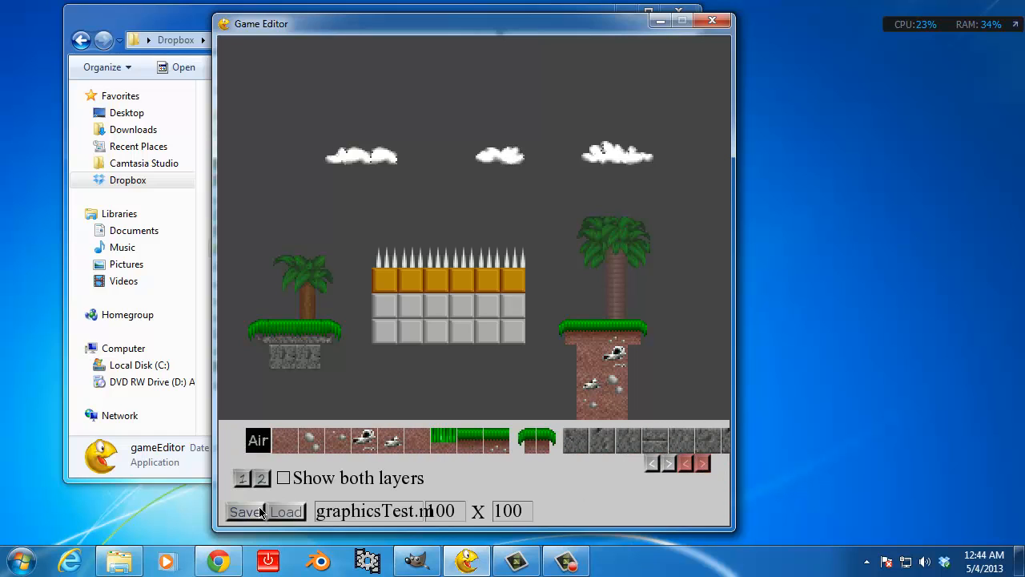
{"action": "mouse_move", "coordinate": [401, 551]}
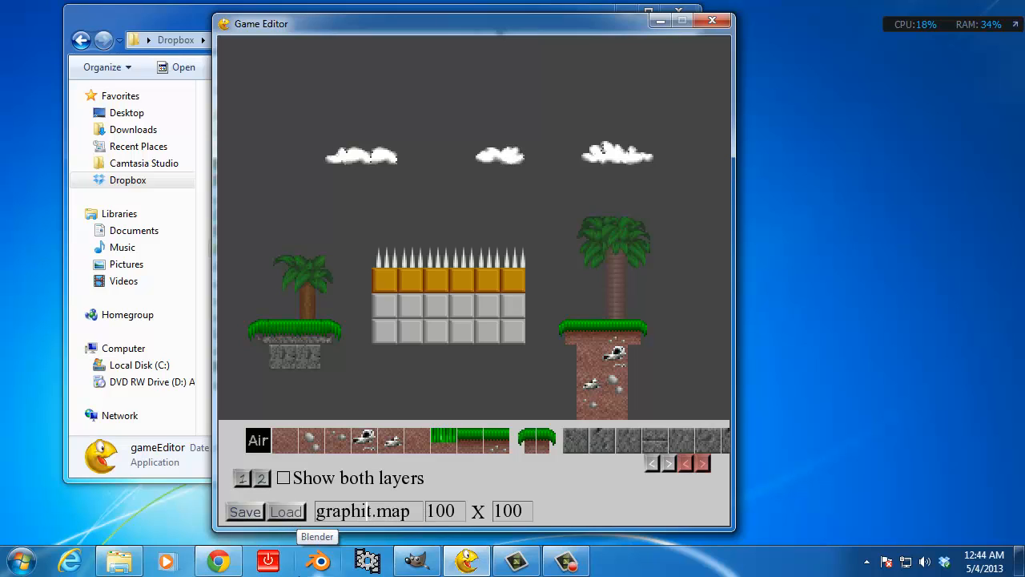
Reload Map1.map with its grass-and-dirt level at 020 by 015
{"action": "left_click", "coordinate": [369, 510]}
{"action": "type", "text": "Map1"}
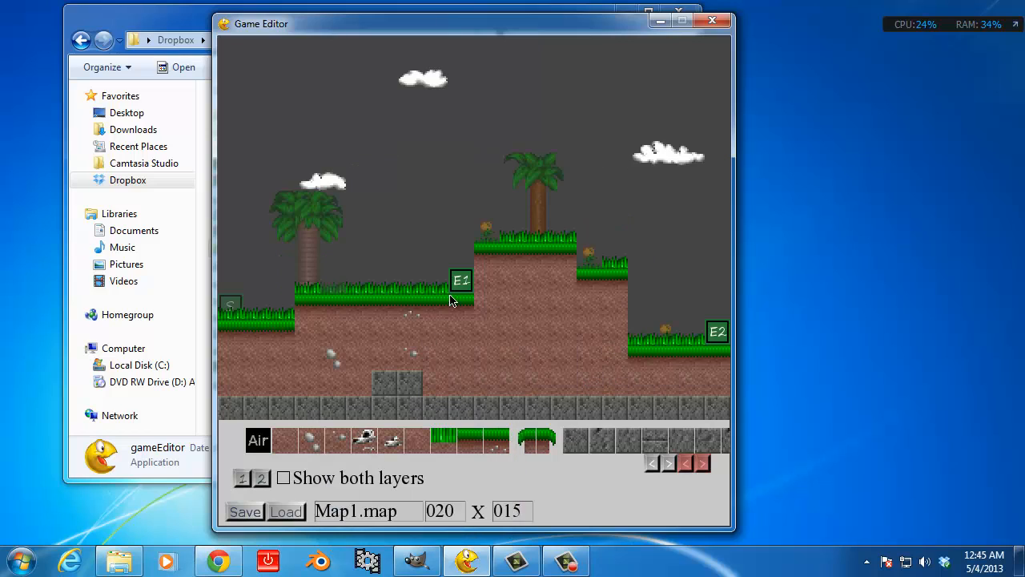
{"action": "mouse_move", "coordinate": [641, 312]}
{"action": "type", "text": "01"}
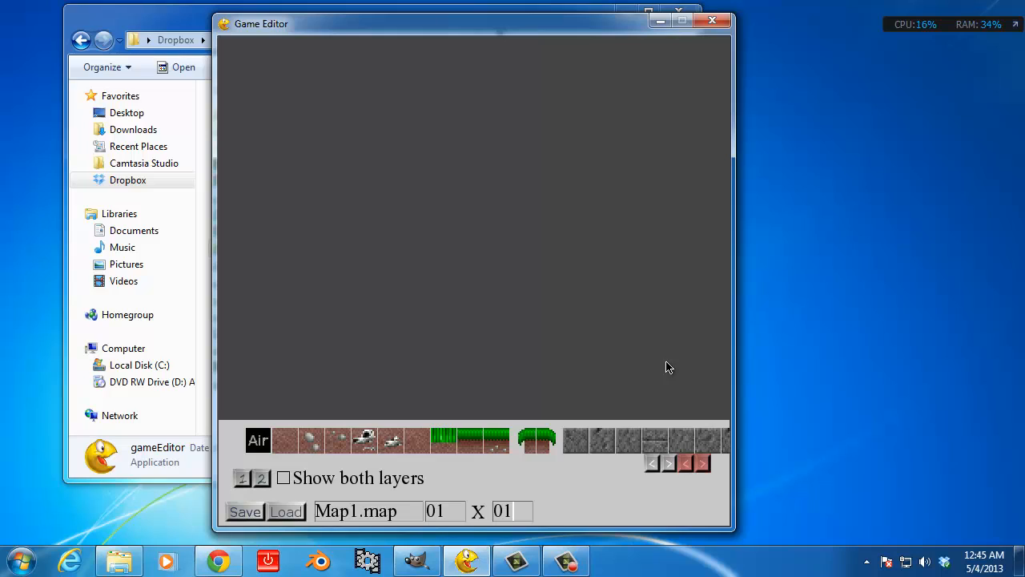
Enter new width and height values to set the map size to 100 by 100
{"action": "type", "text": "02"}
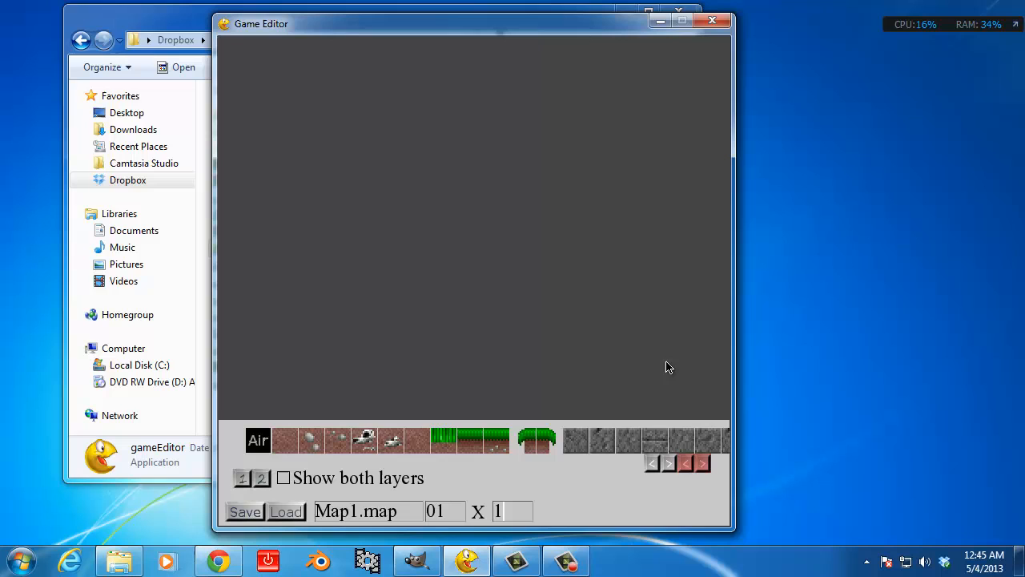
{"action": "type", "text": "6"}
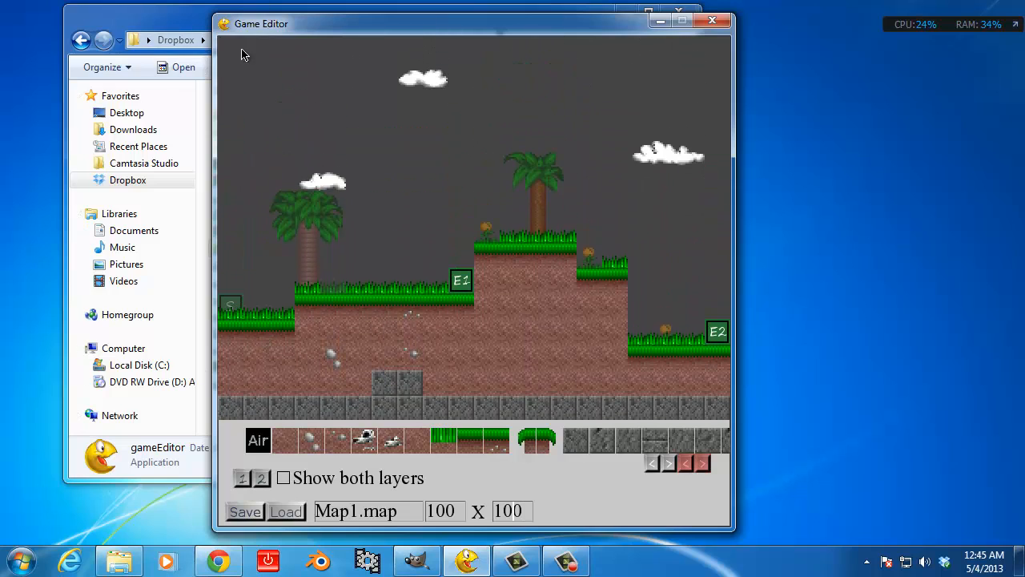
{"action": "left_click", "coordinate": [234, 50]}
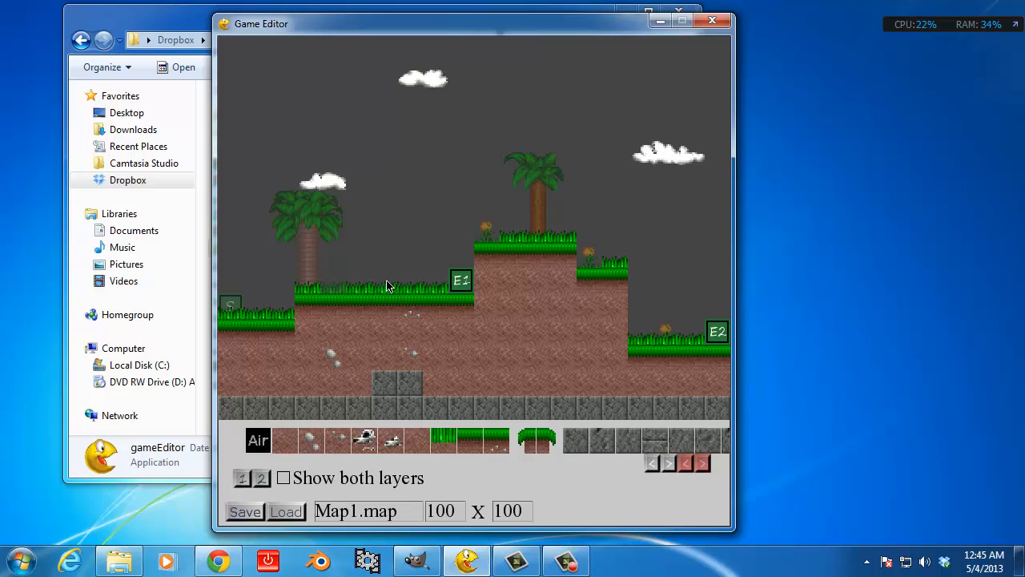
{"action": "mouse_move", "coordinate": [401, 292]}
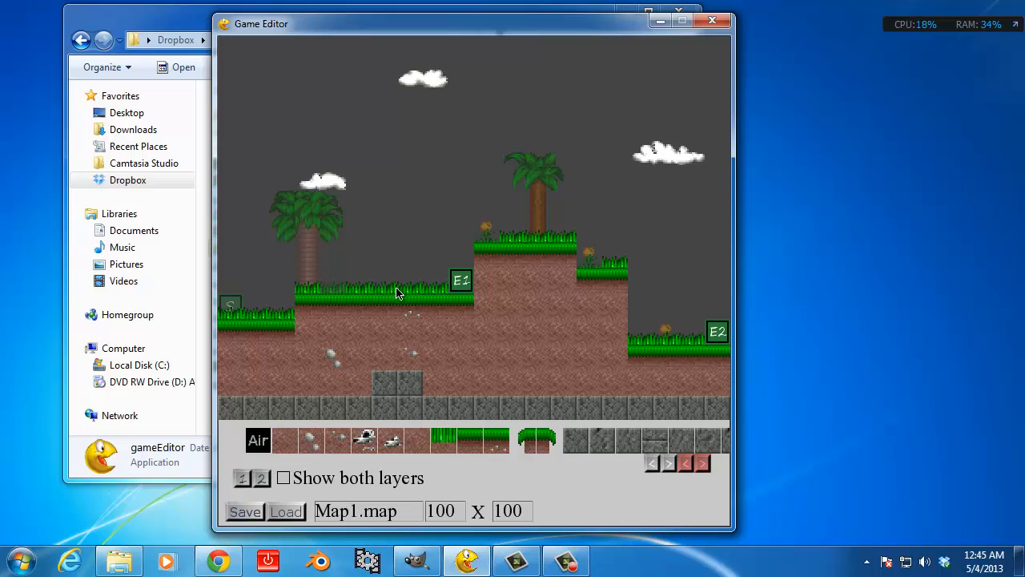
Switch to layer 2 with the palm trees, clouds and E2 markers in view
{"action": "left_click", "coordinate": [423, 160]}
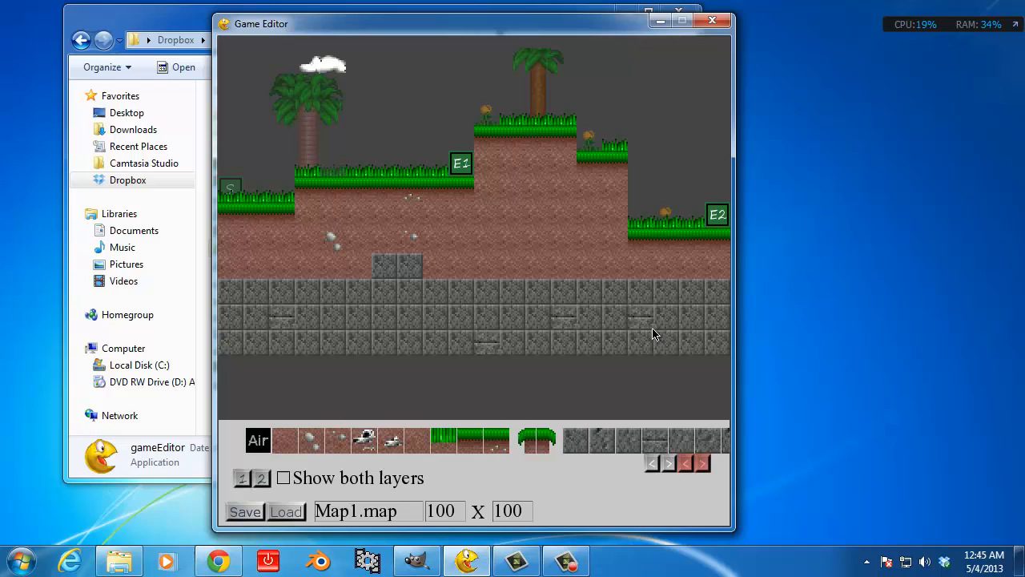
{"action": "mouse_move", "coordinate": [711, 468]}
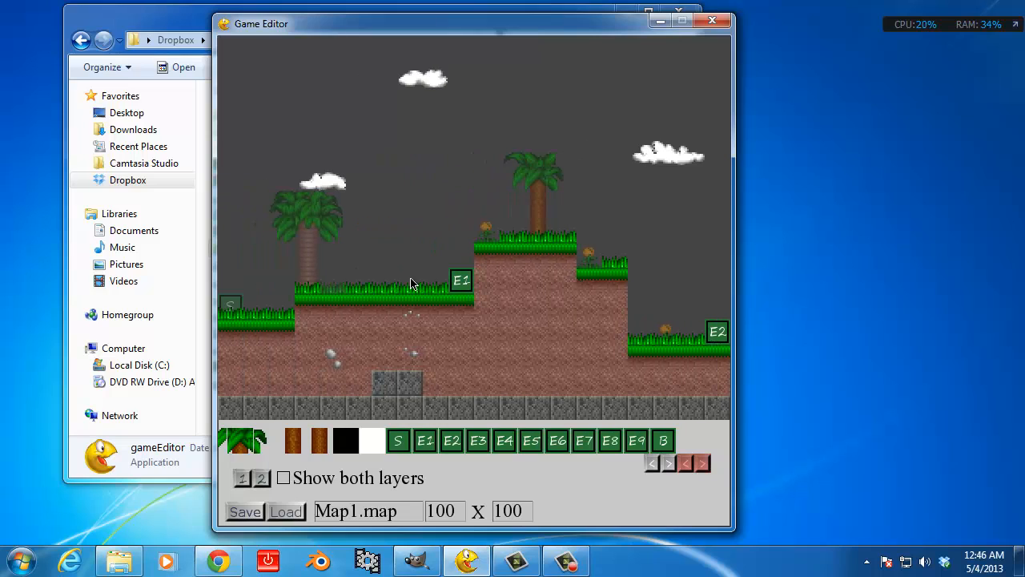
Place the orange log along the grass platform and the S marker at the left edge
{"action": "left_click", "coordinate": [385, 280]}
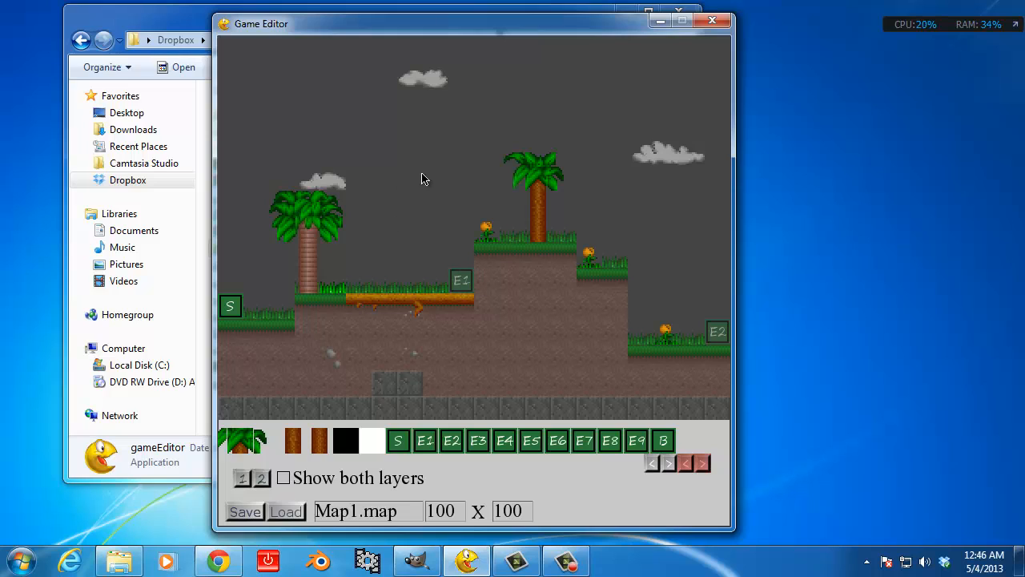
{"action": "mouse_move", "coordinate": [468, 295]}
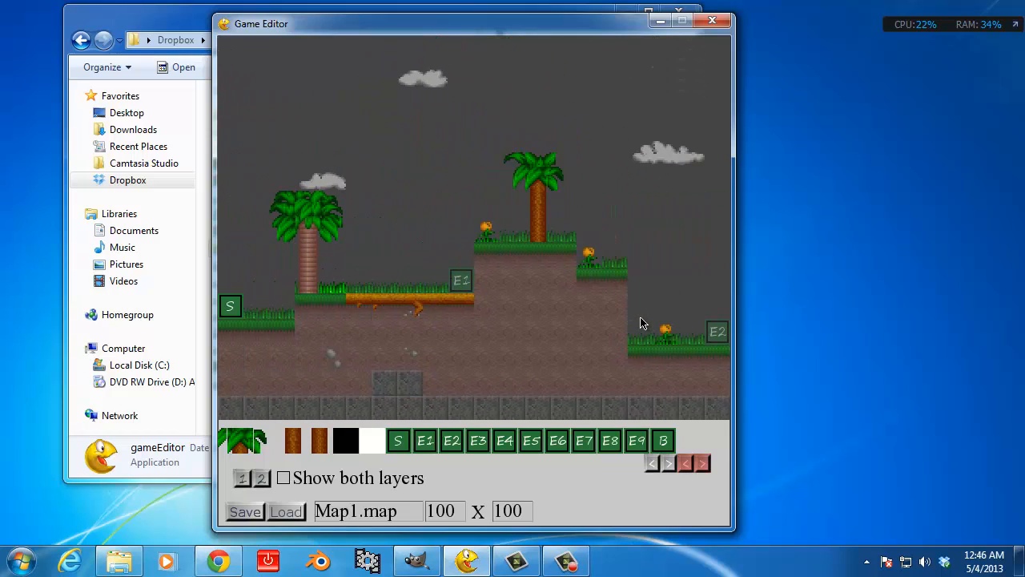
{"action": "mouse_move", "coordinate": [365, 7]}
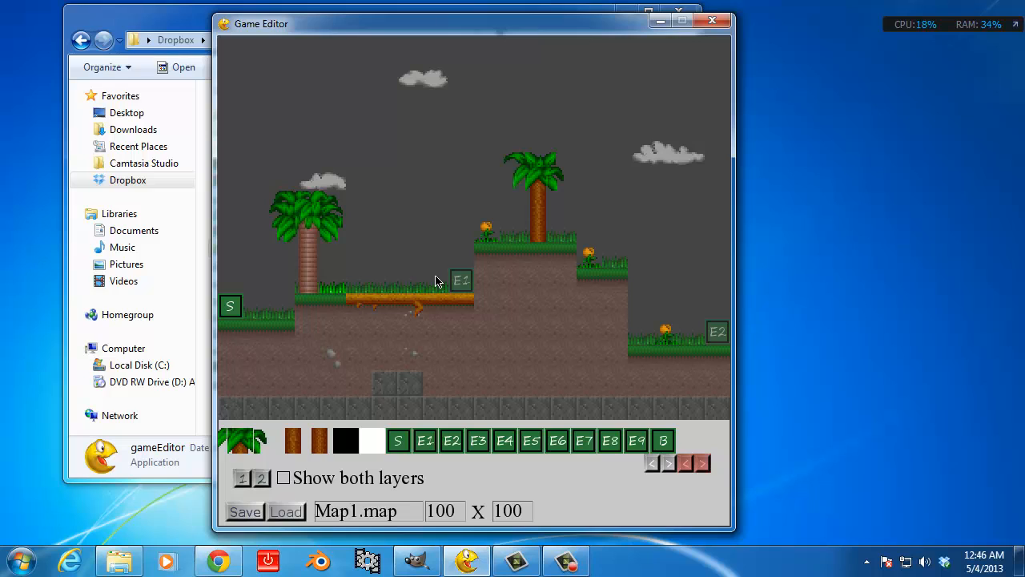
{"action": "mouse_move", "coordinate": [657, 319]}
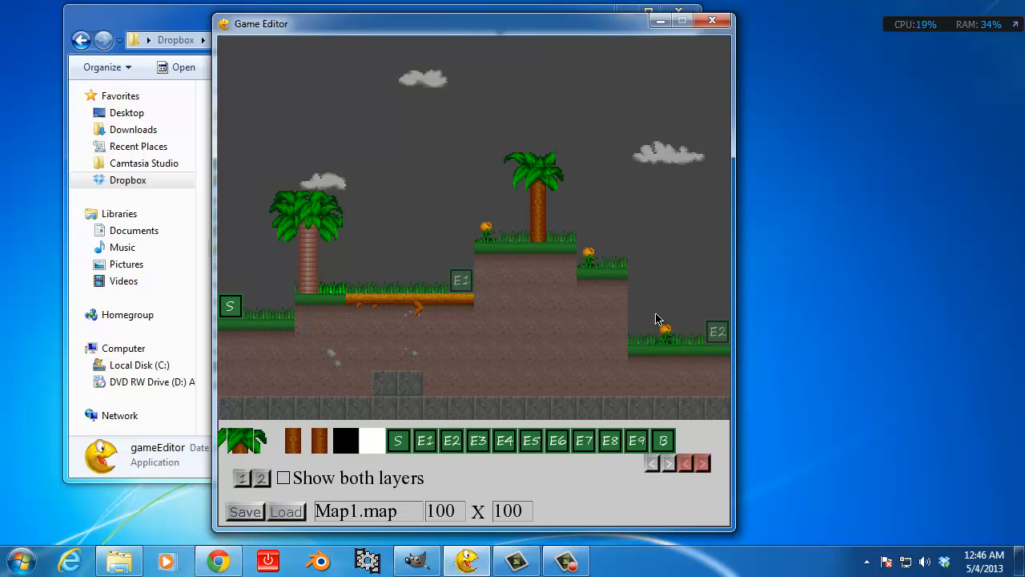
{"action": "mouse_move", "coordinate": [286, 269]}
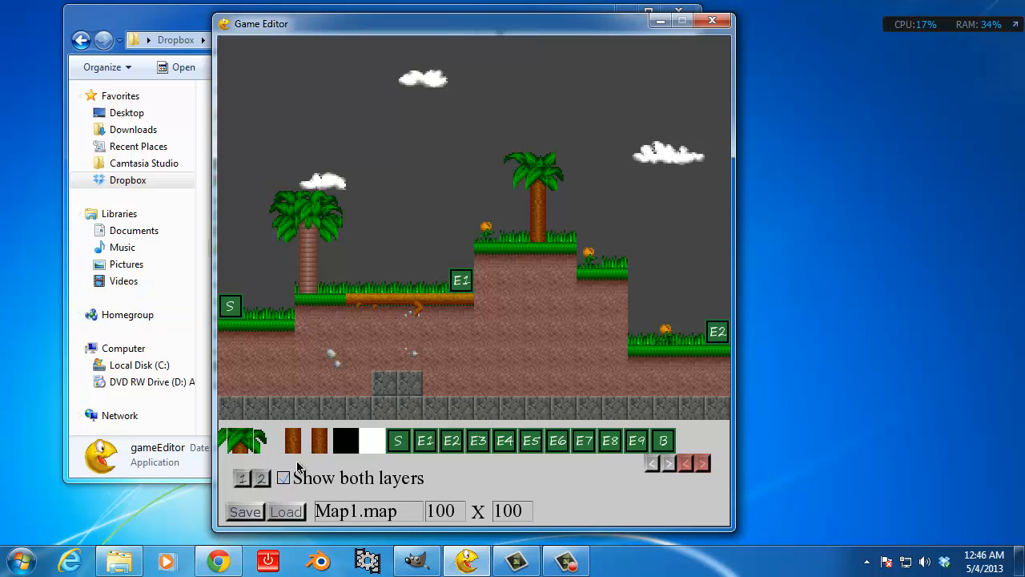
Show both layers, return to layer 1, and page to the grass and stone tiles
{"action": "left_click", "coordinate": [282, 478]}
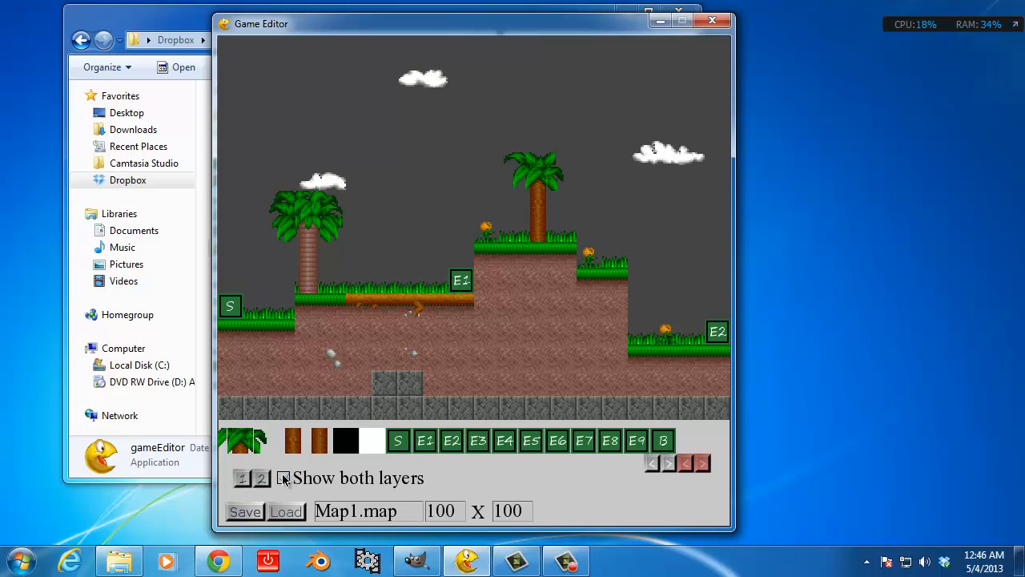
{"action": "left_click", "coordinate": [282, 478]}
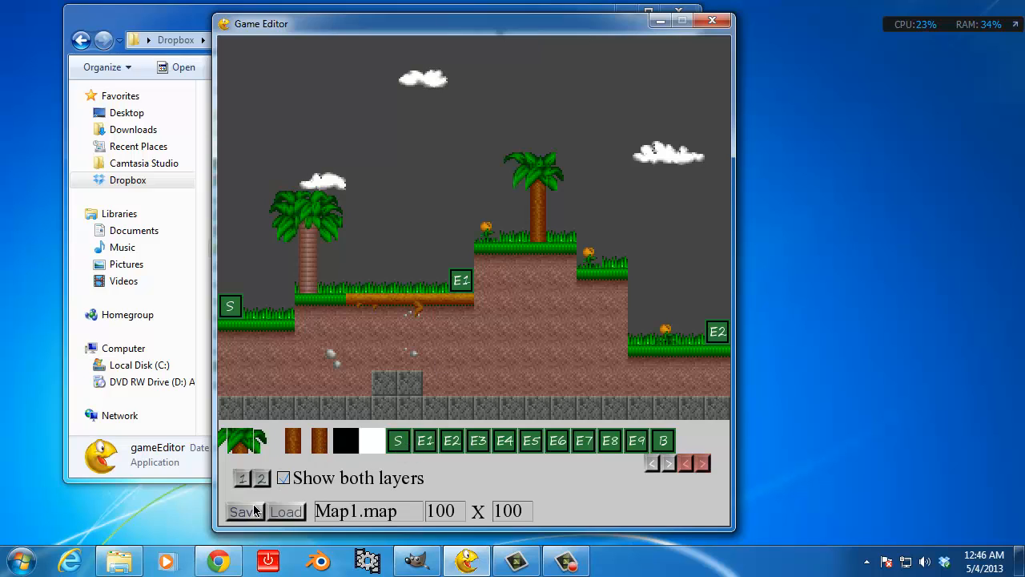
{"action": "left_click", "coordinate": [702, 463]}
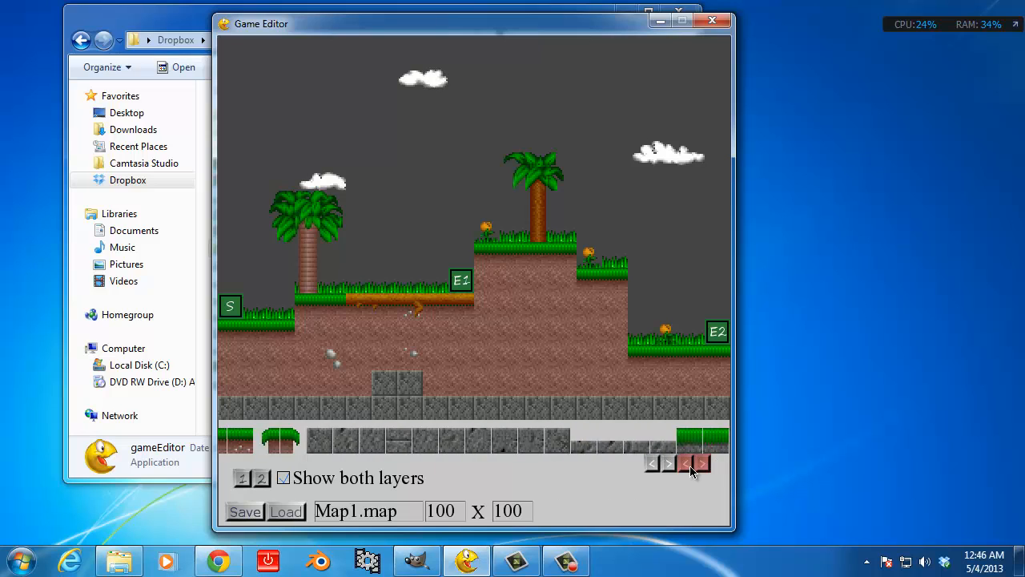
Paint a grass-topped ledge across the dirt below the middle hill
{"action": "left_click", "coordinate": [702, 463]}
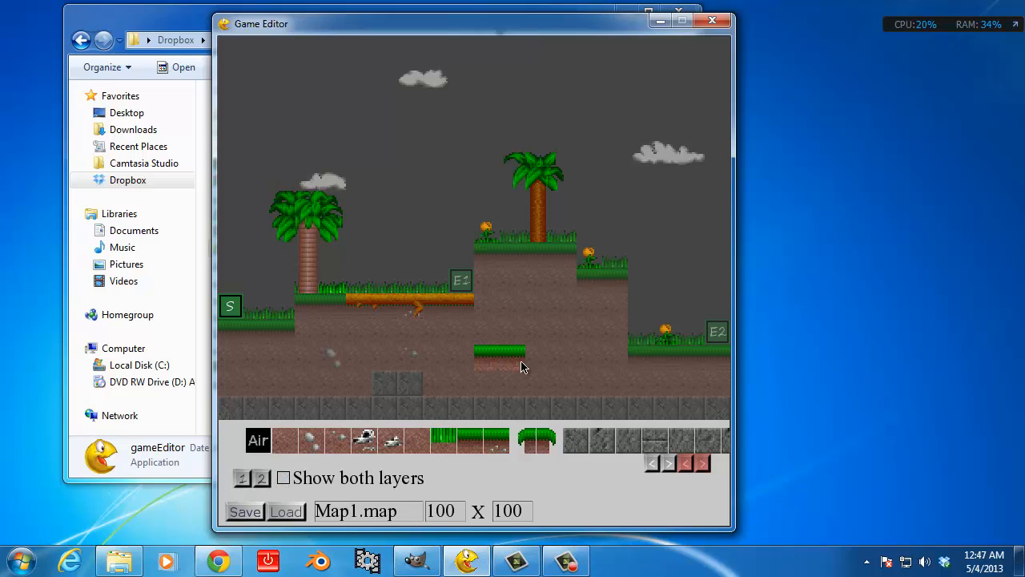
{"action": "left_click", "coordinate": [702, 463]}
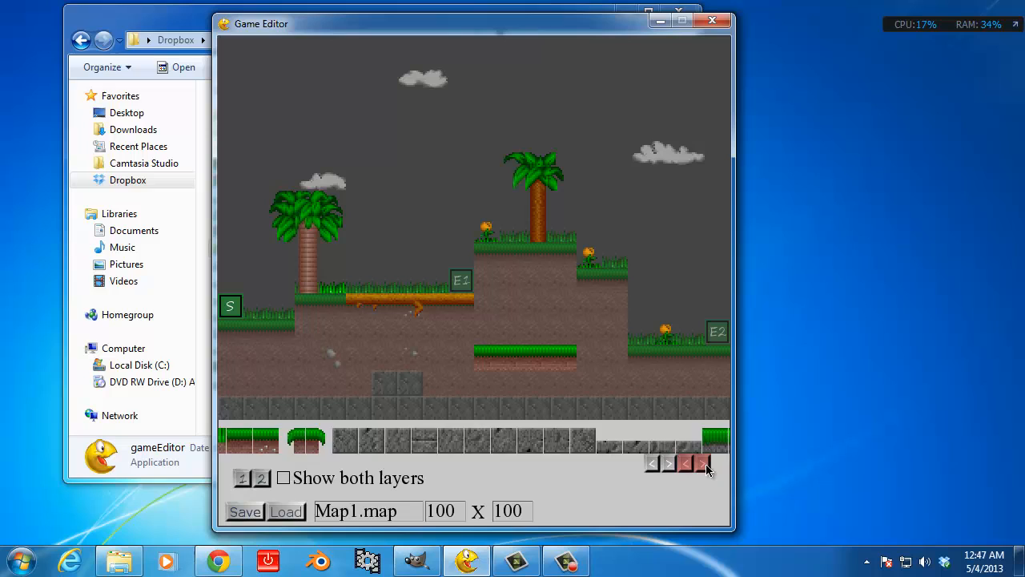
{"action": "left_click", "coordinate": [704, 464]}
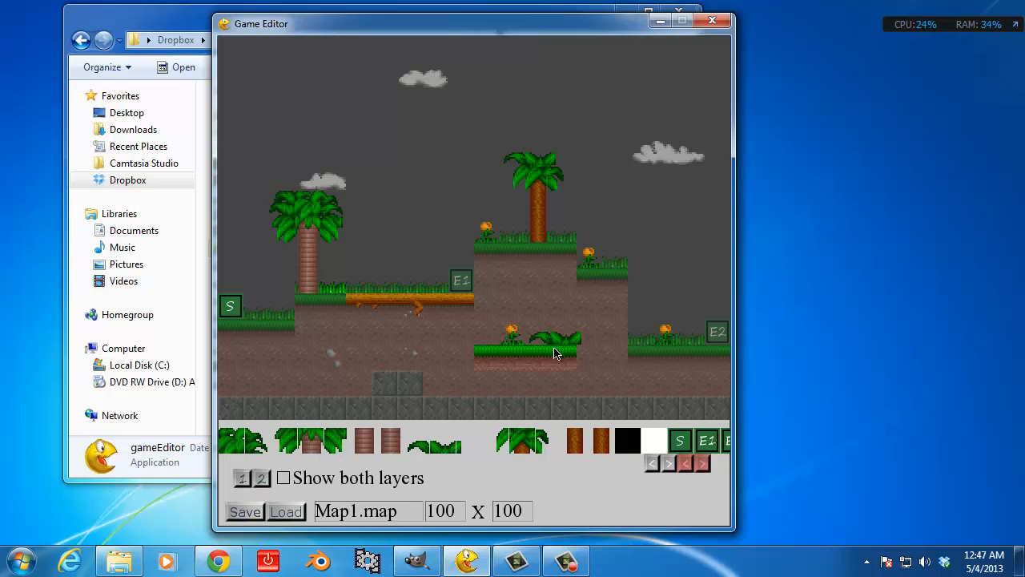
Replace the small bush with a larger leafy bush beside the flower and show both layers
{"action": "left_click", "coordinate": [577, 332]}
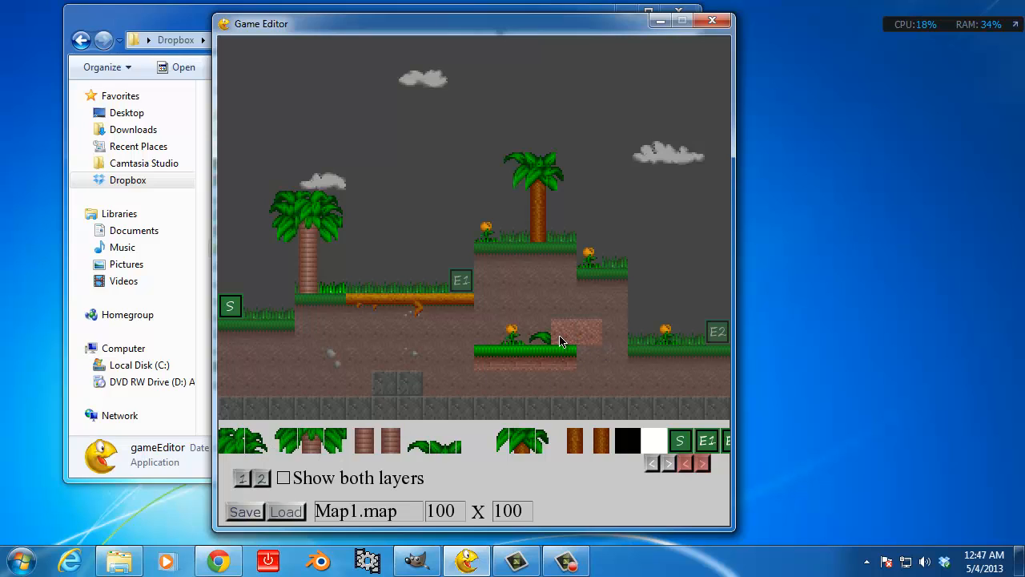
{"action": "left_click", "coordinate": [574, 332]}
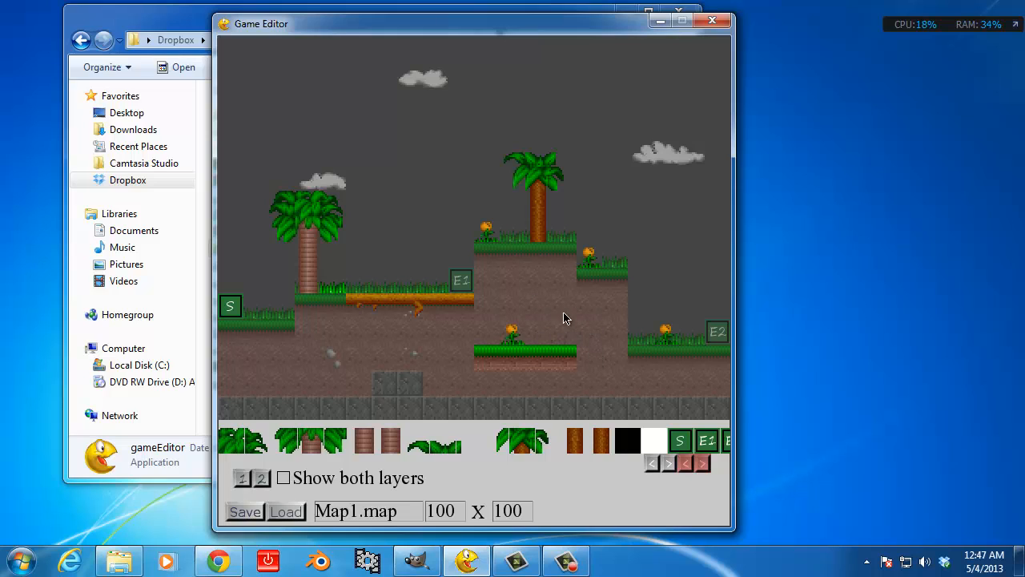
{"action": "mouse_move", "coordinate": [590, 520]}
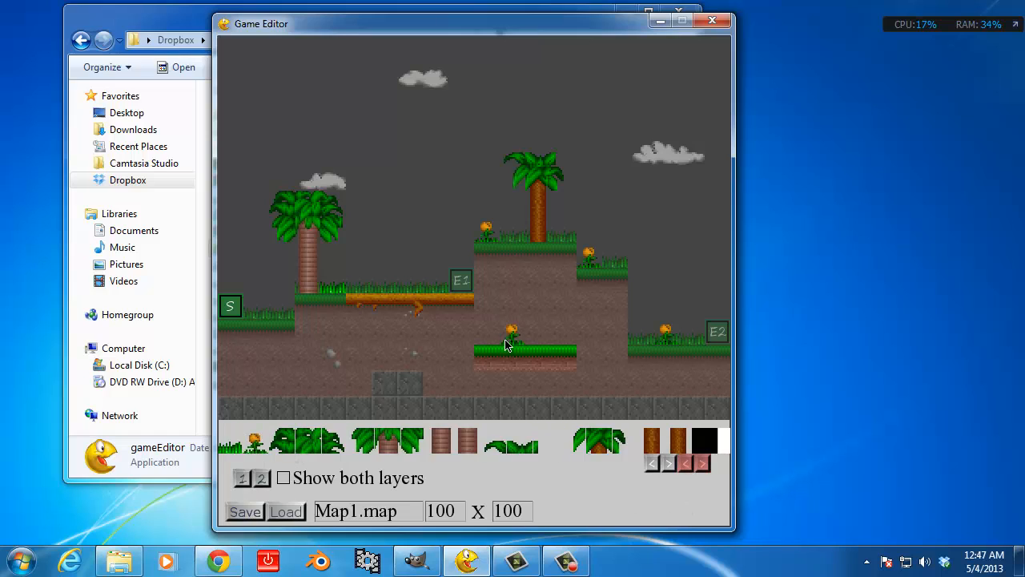
{"action": "left_click", "coordinate": [537, 337]}
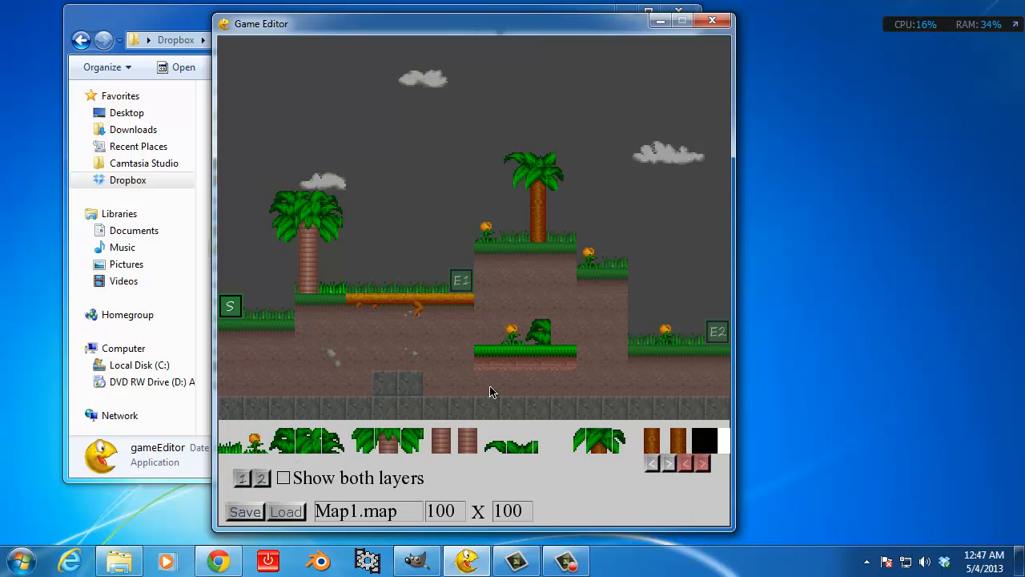
{"action": "left_click", "coordinate": [553, 331]}
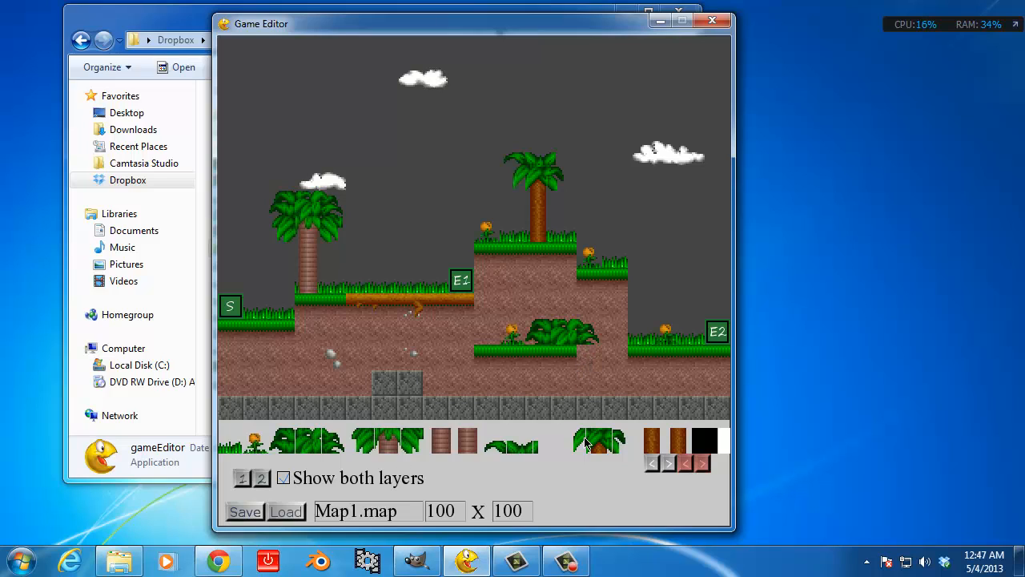
{"action": "left_click", "coordinate": [567, 560]}
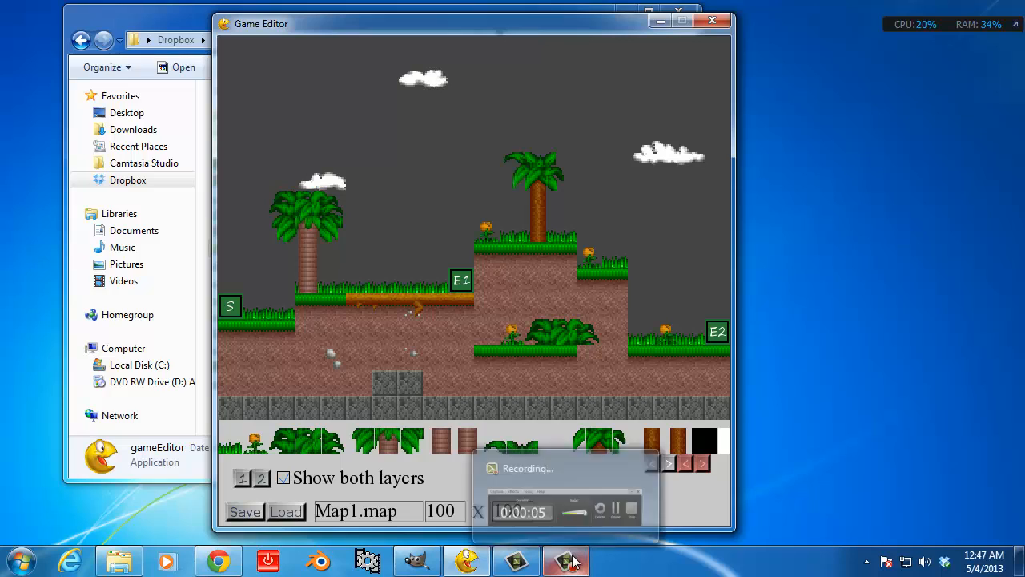